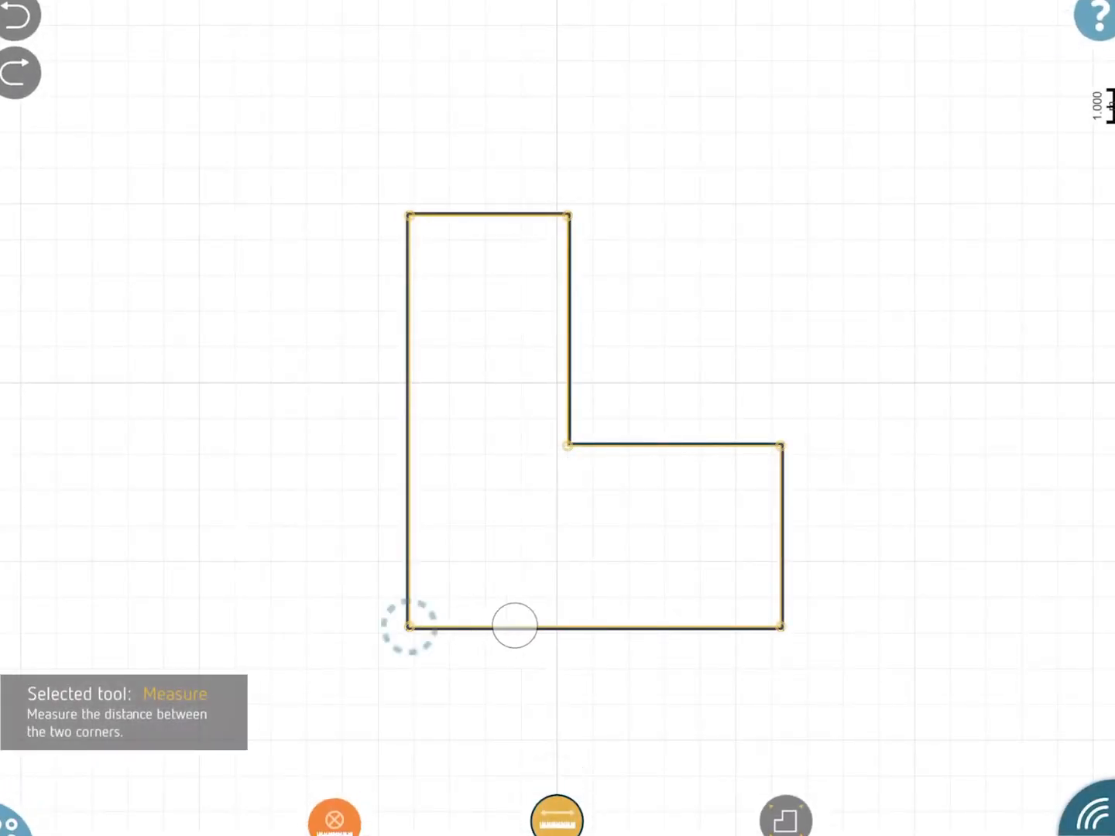
Measure the L-shaped room's bottom wall, left wall and diagonal to the inner corner
left_click(515, 626)
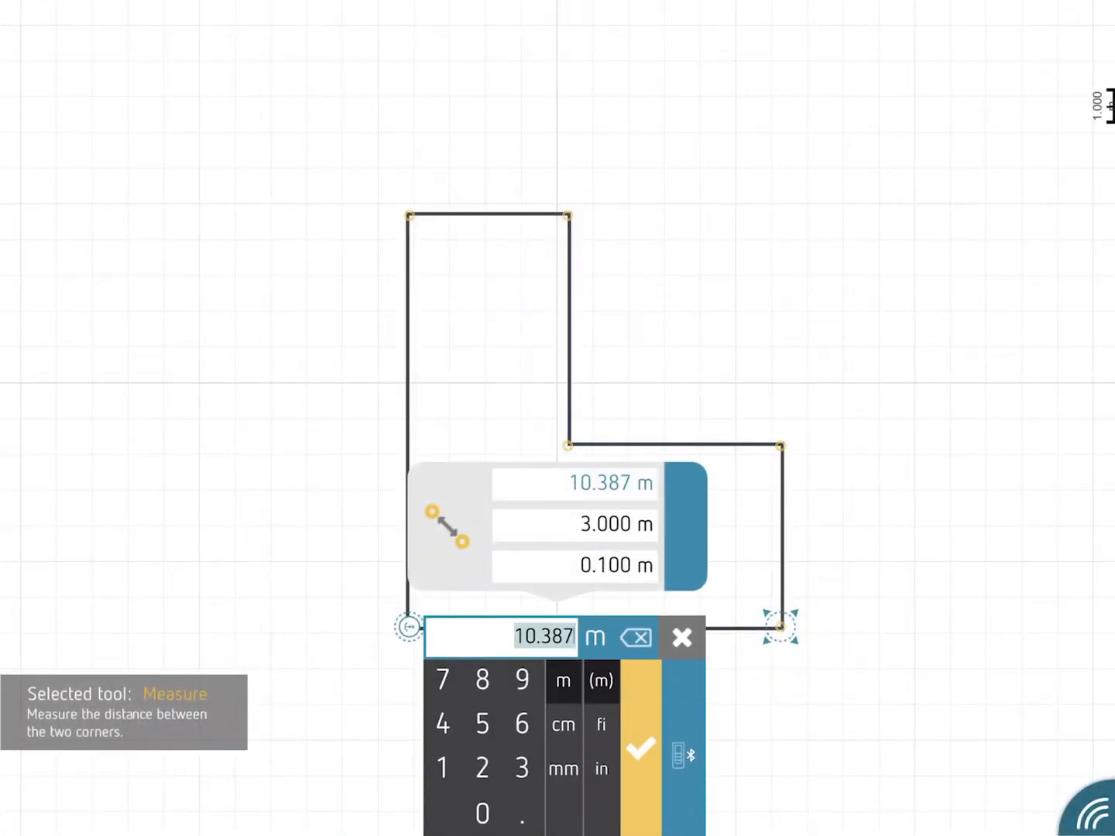
left_click(639, 749)
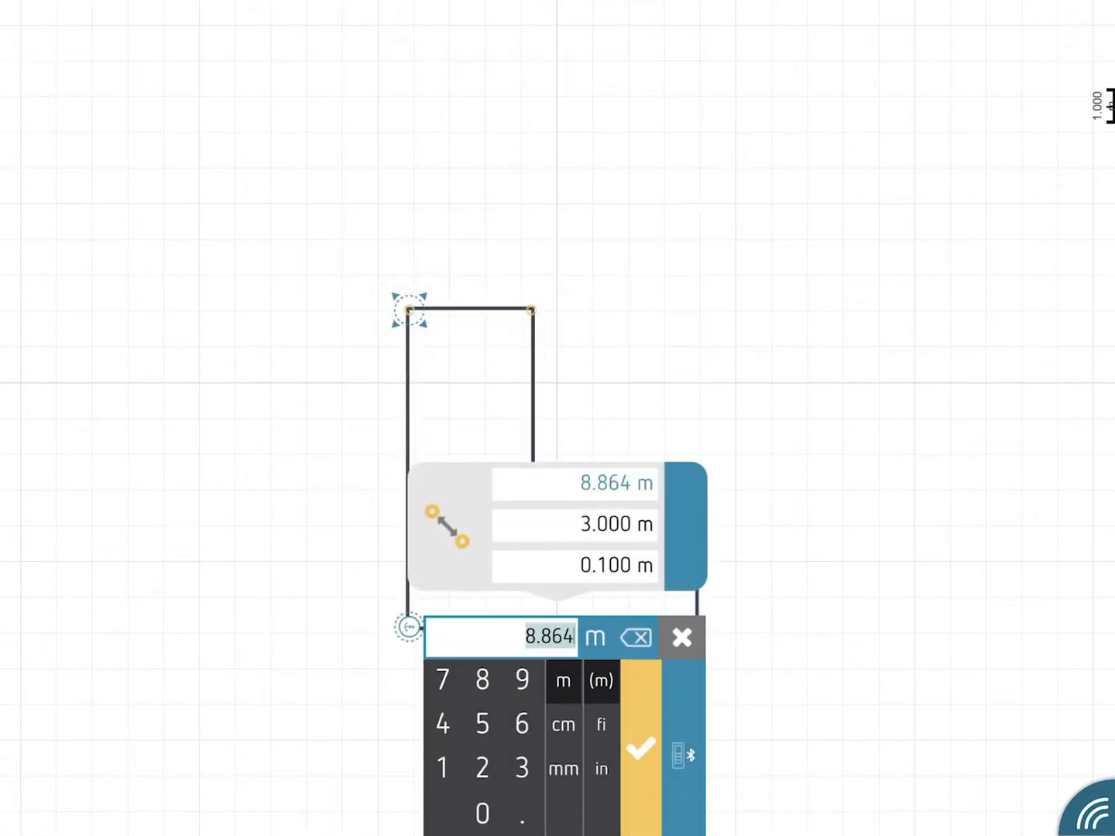
left_click(639, 747)
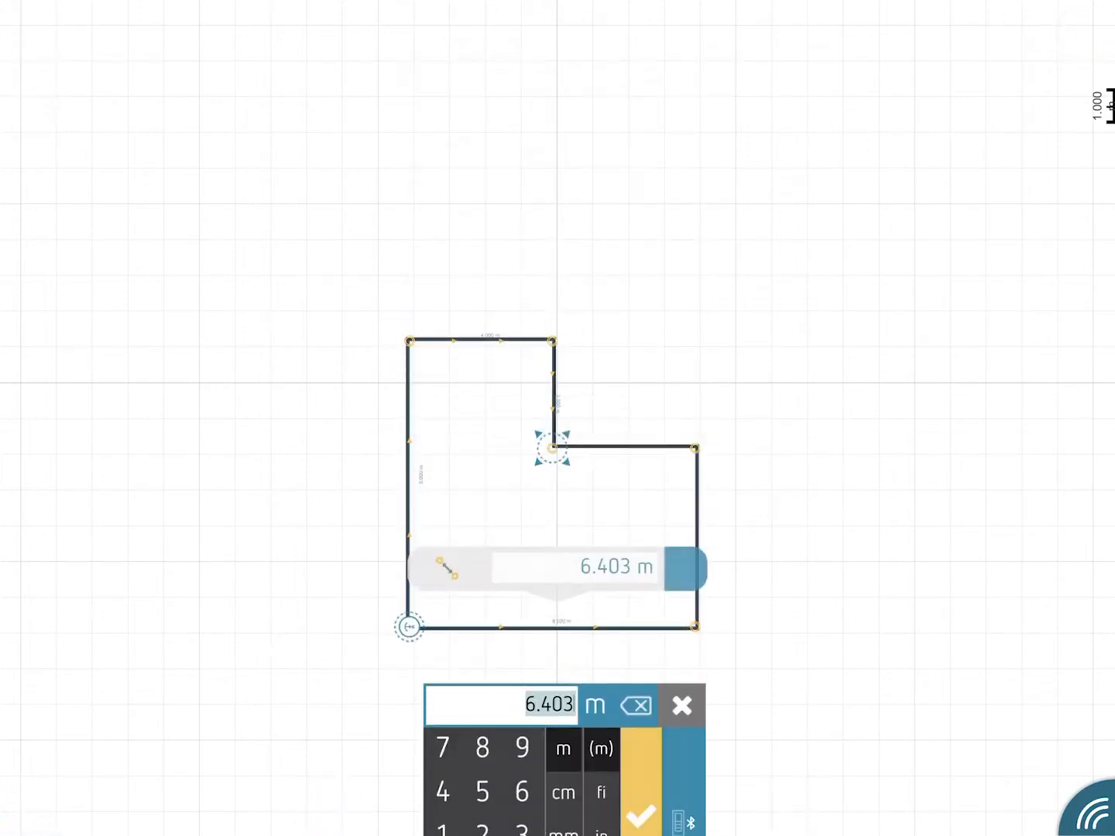
left_click(640, 817)
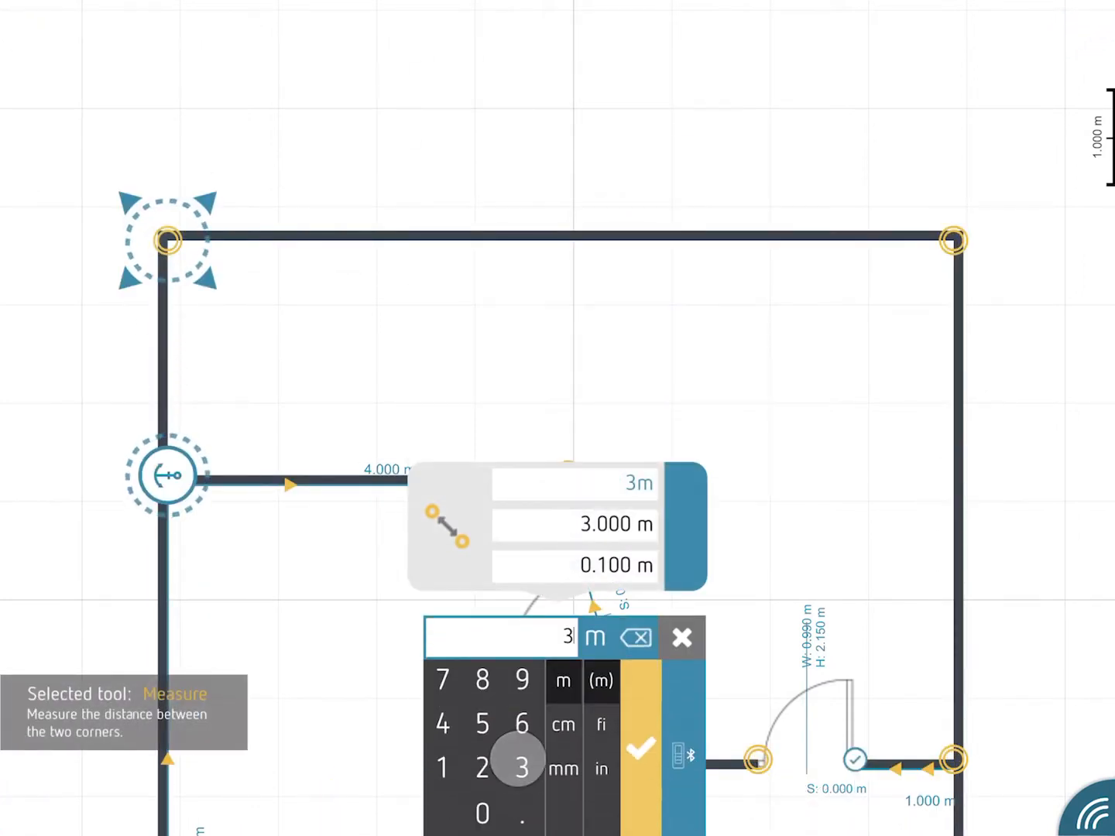
Confirm the 3 m wall length and show the export format list with IFC chosen
left_click(640, 751)
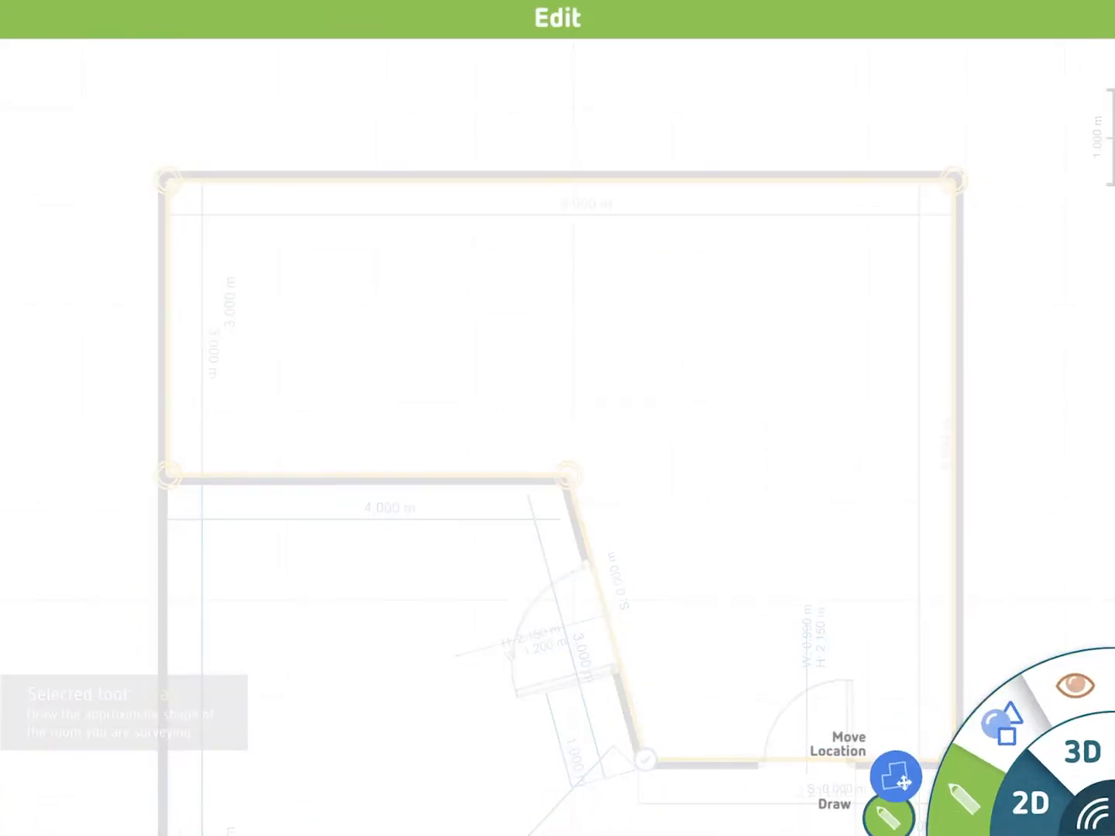
left_click(1074, 751)
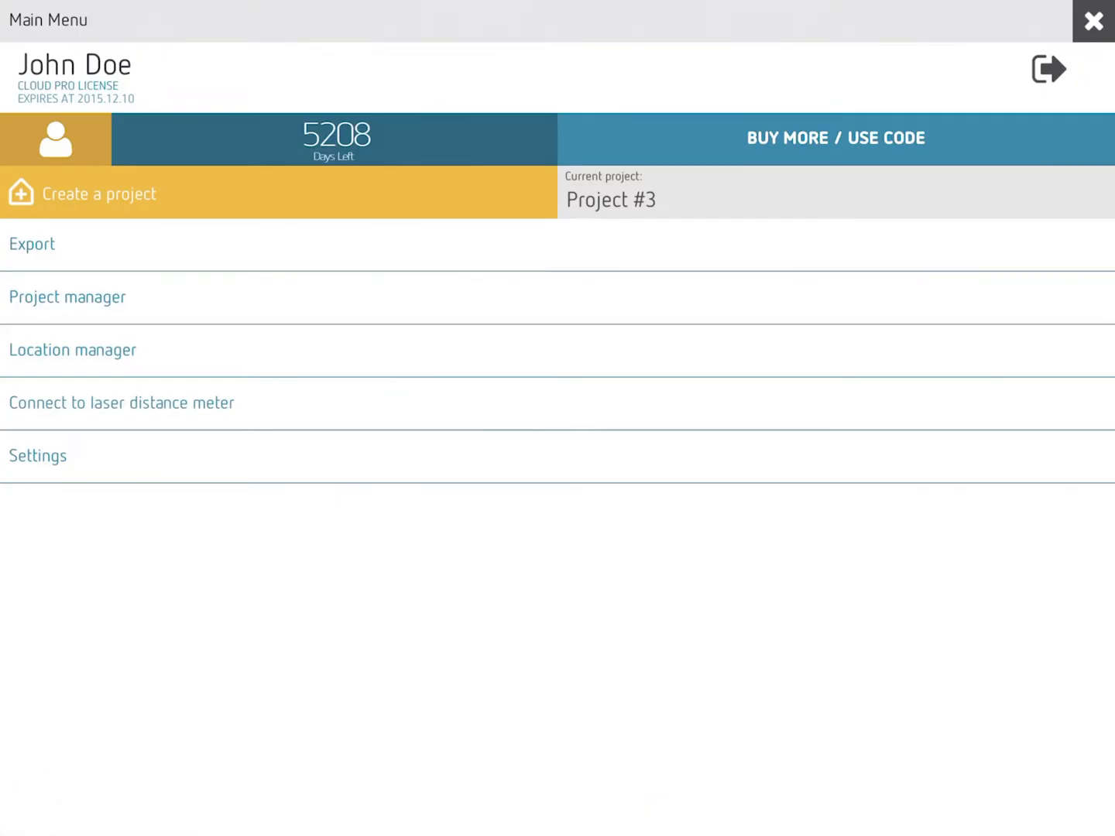
left_click(32, 243)
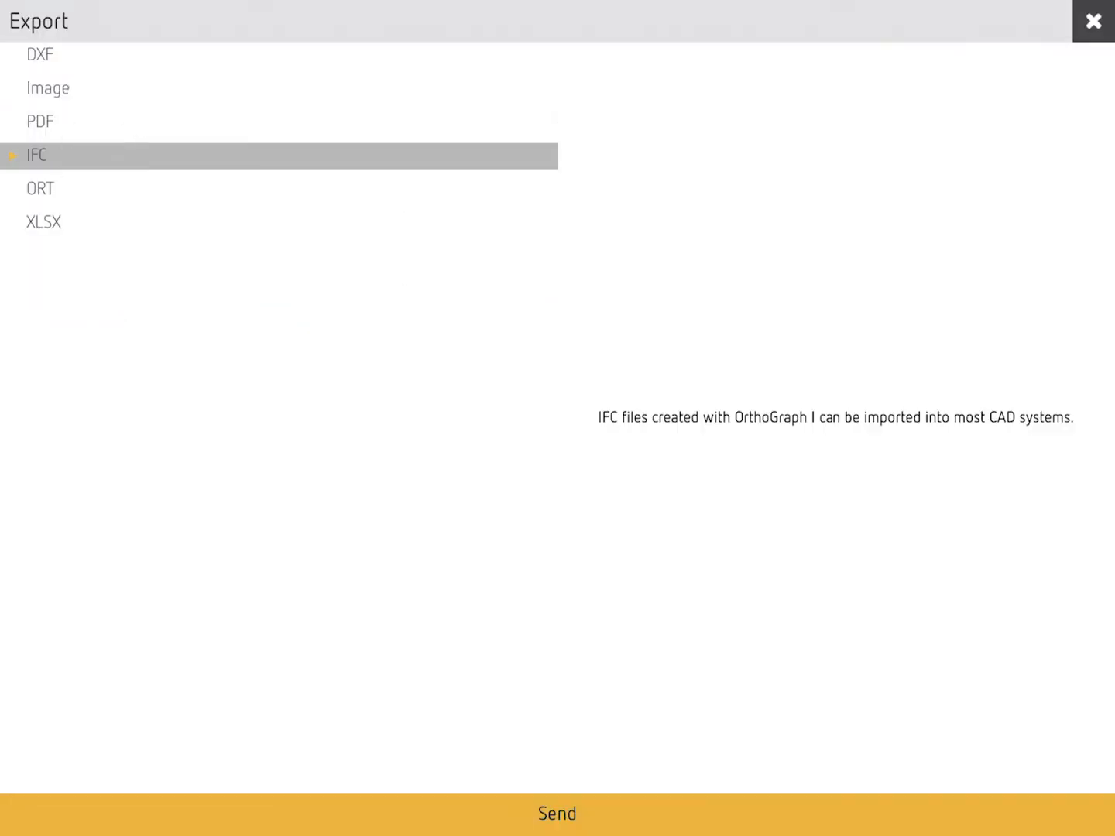
Close the Export screen to view the two-room plan with doors, windows and furniture
left_click(1093, 21)
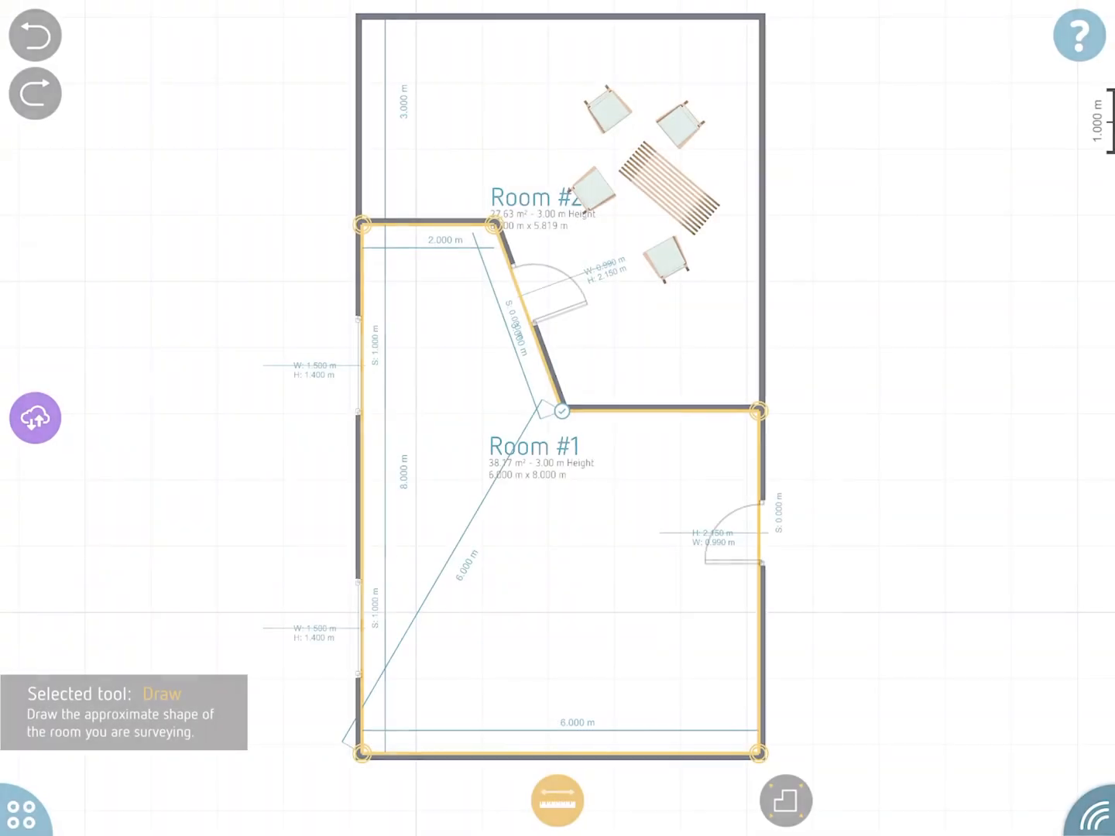
Search the help articles for 'Bluetooth', then open the general settings with metre units
left_click(1077, 35)
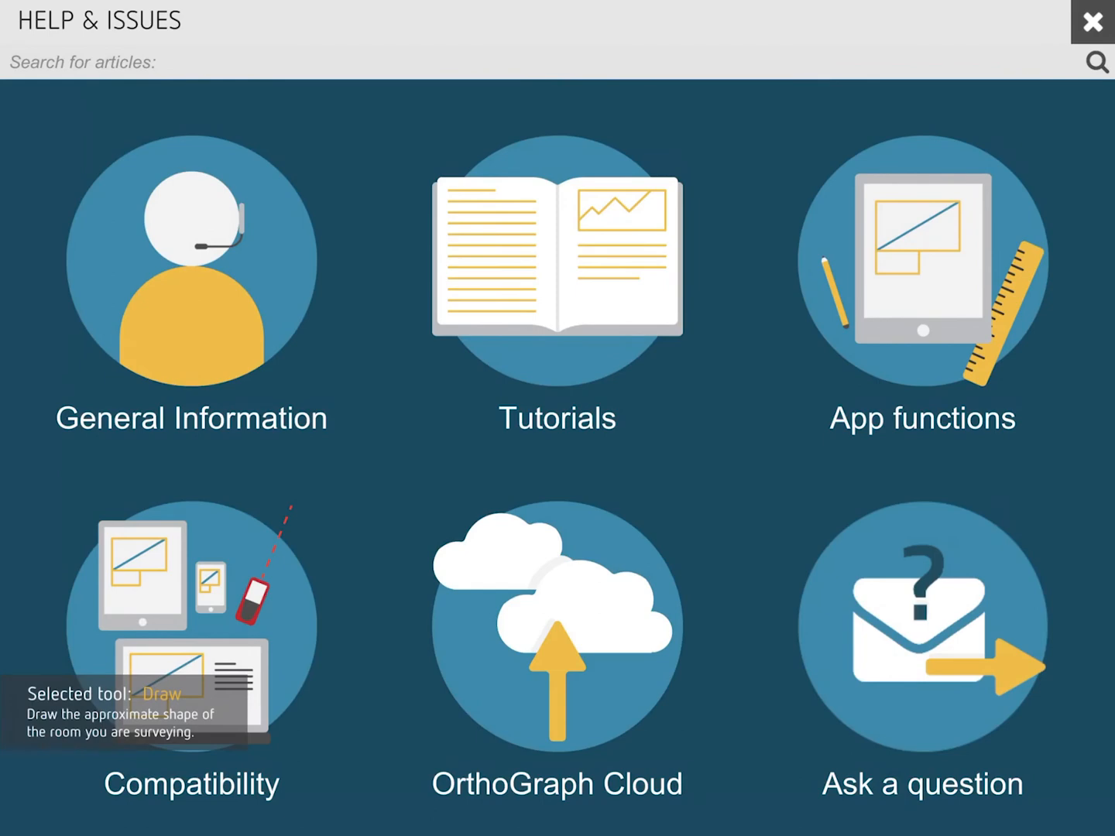
type("Bluetooth")
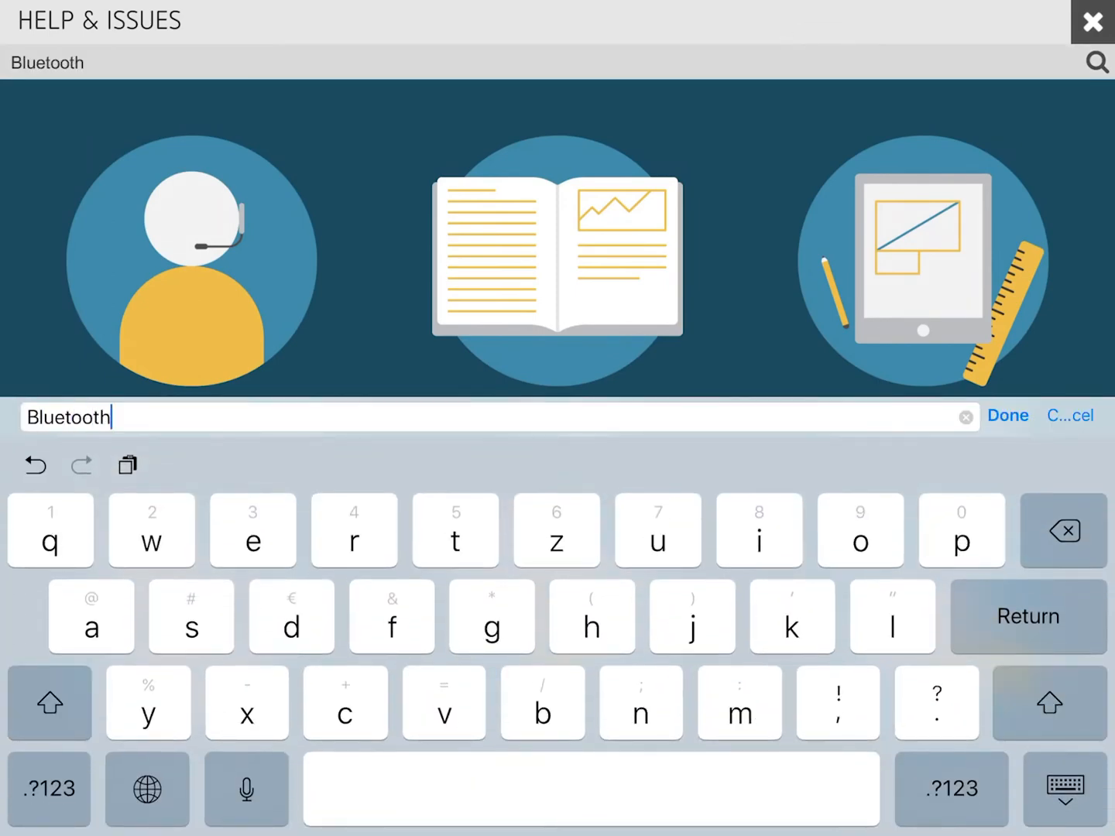
left_click(1007, 415)
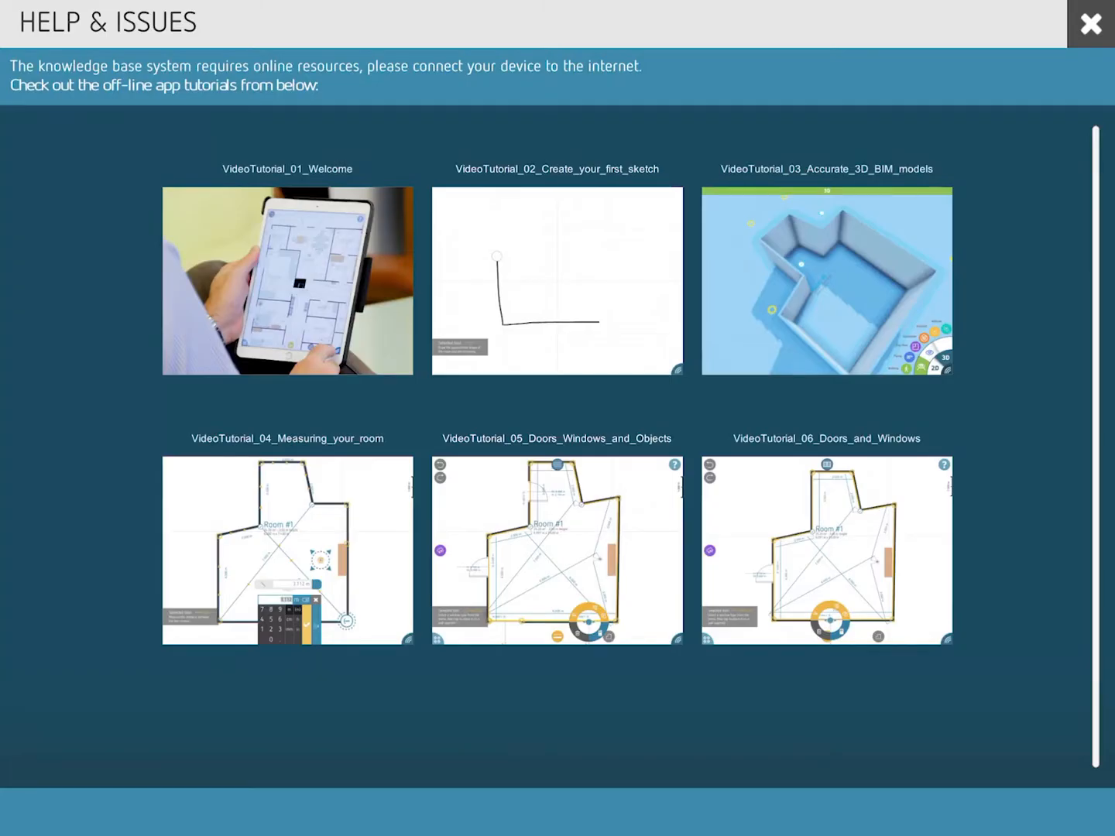
left_click(287, 280)
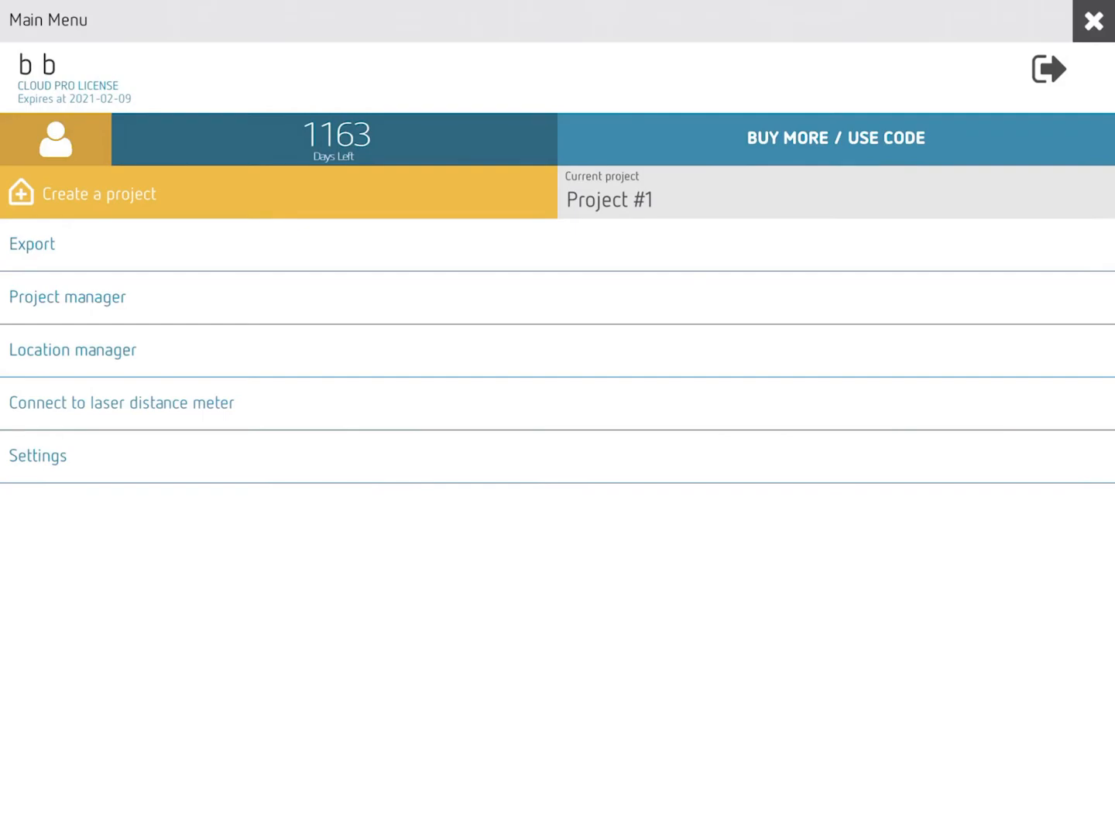
left_click(37, 455)
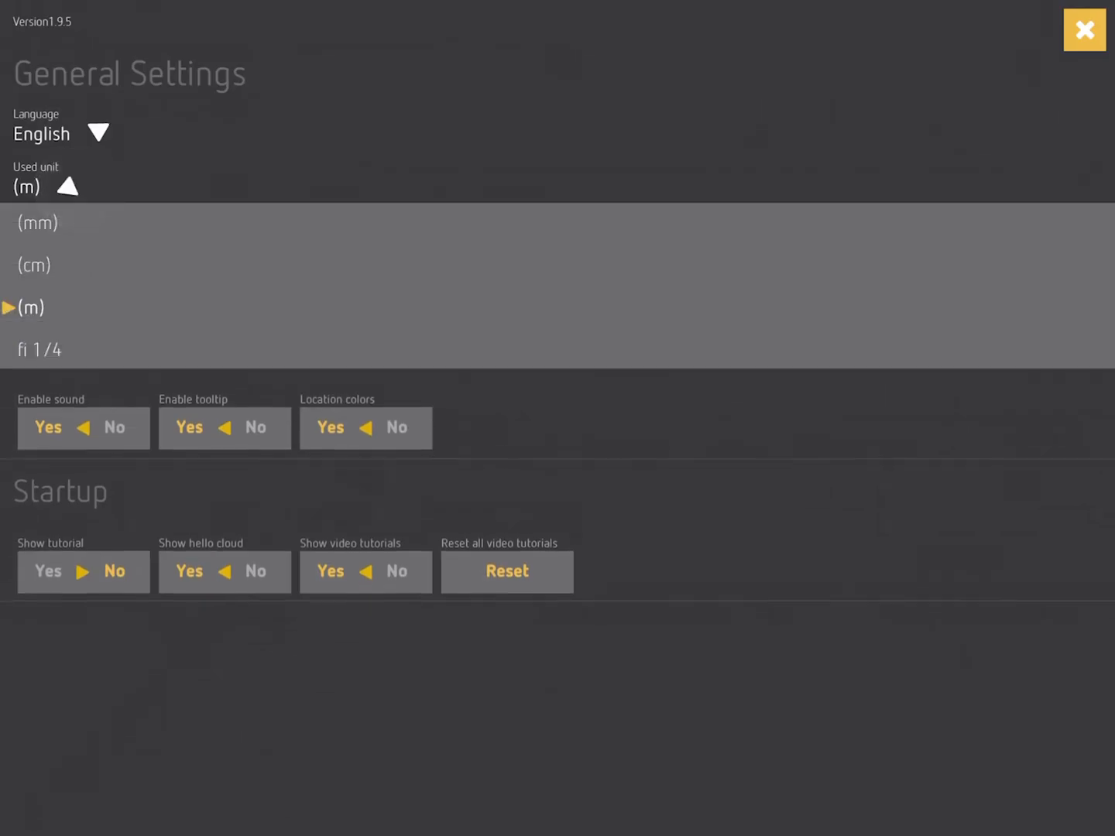